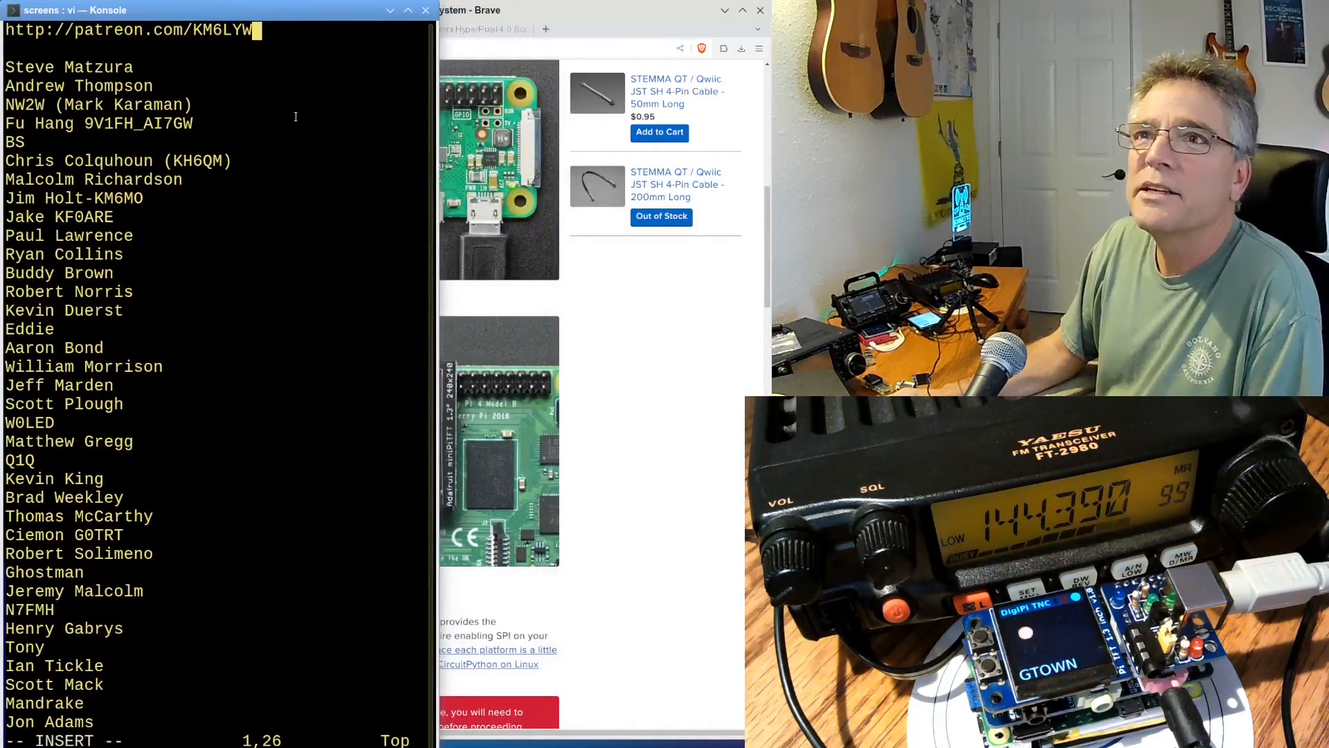
mouse_move(602, 19)
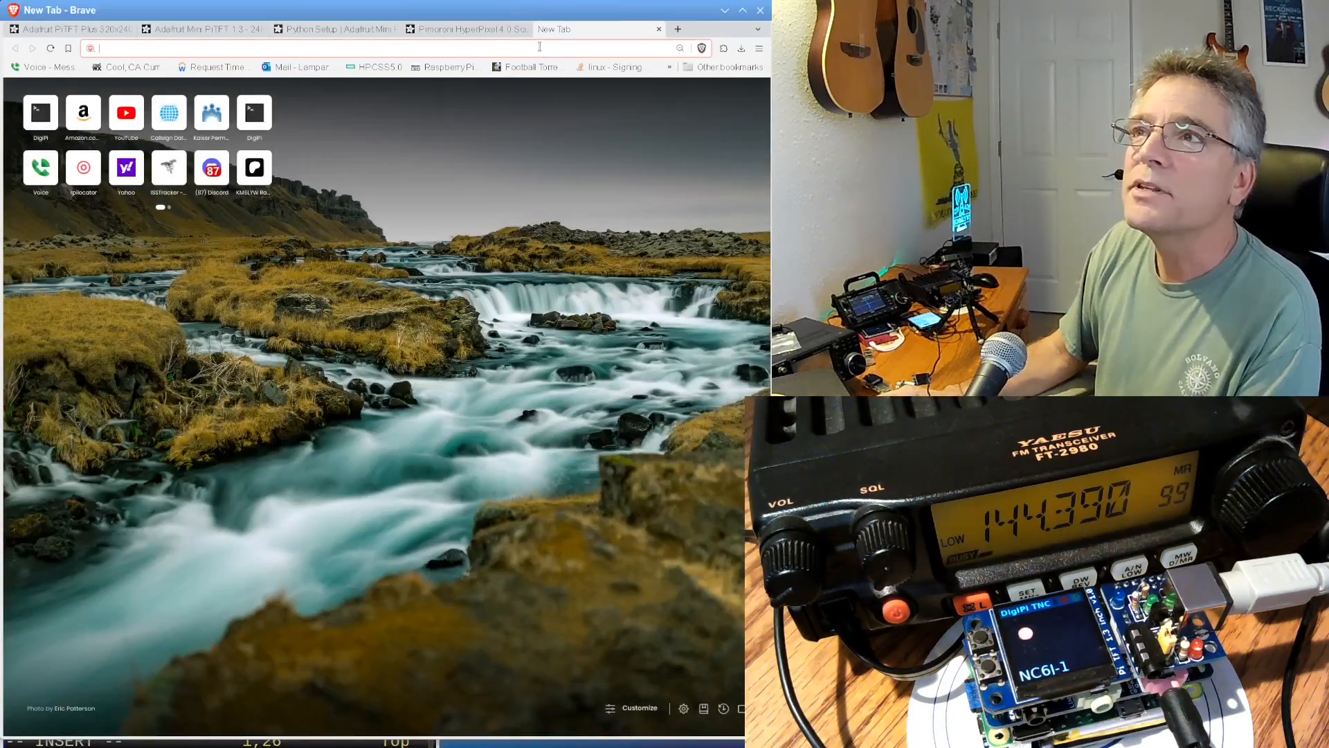
type("digipi")
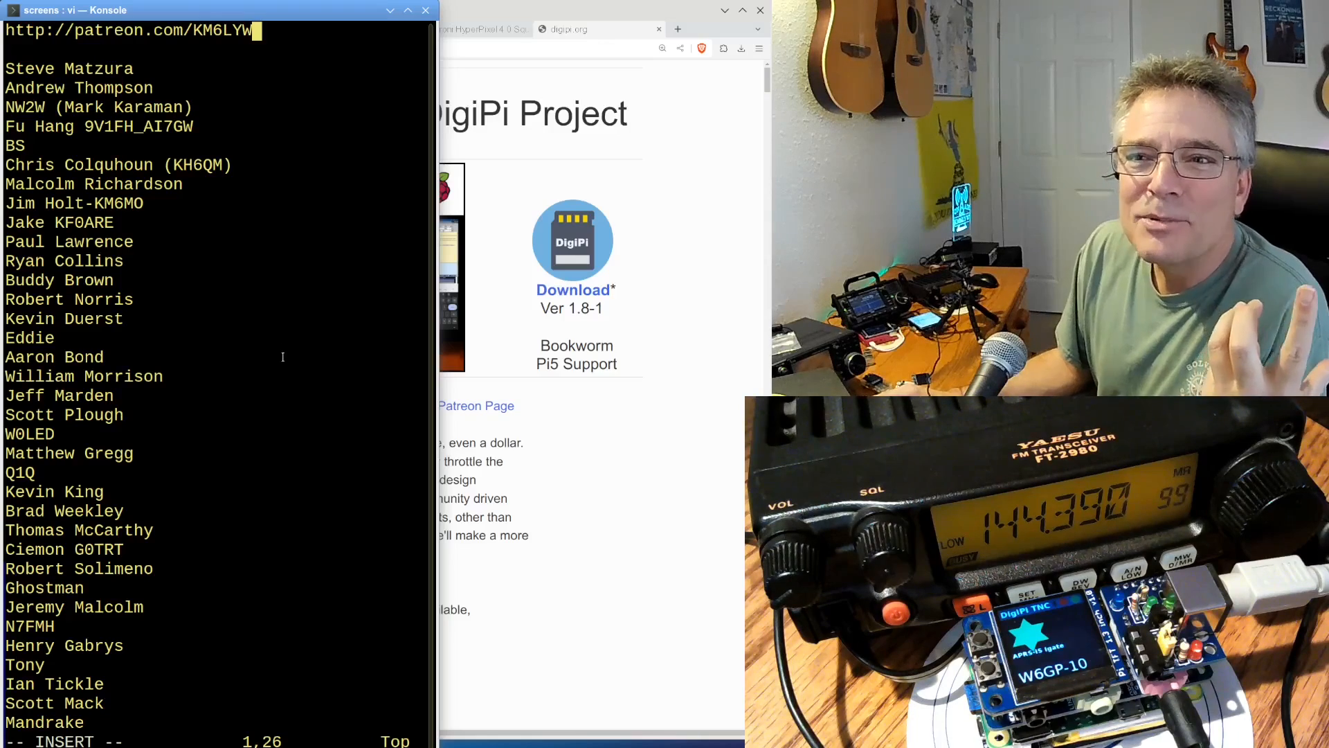
mouse_move(295, 402)
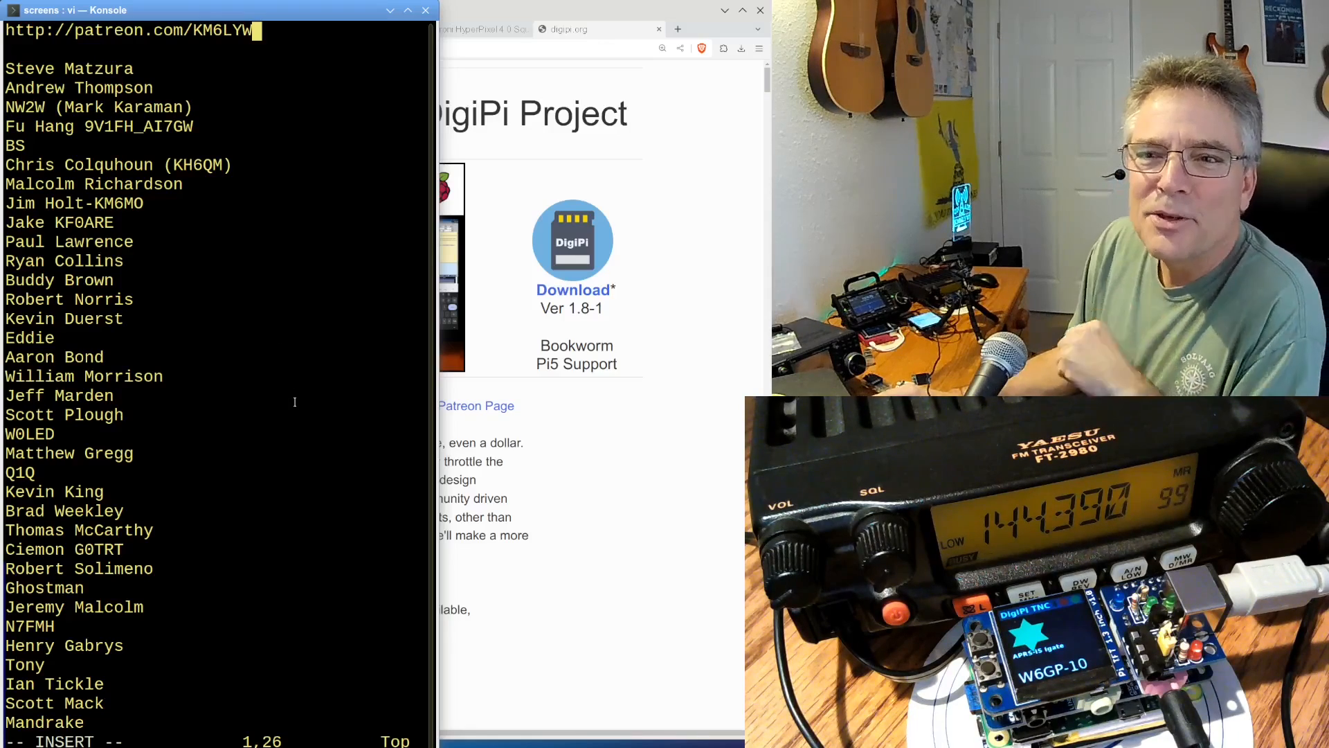
scroll("down", 3)
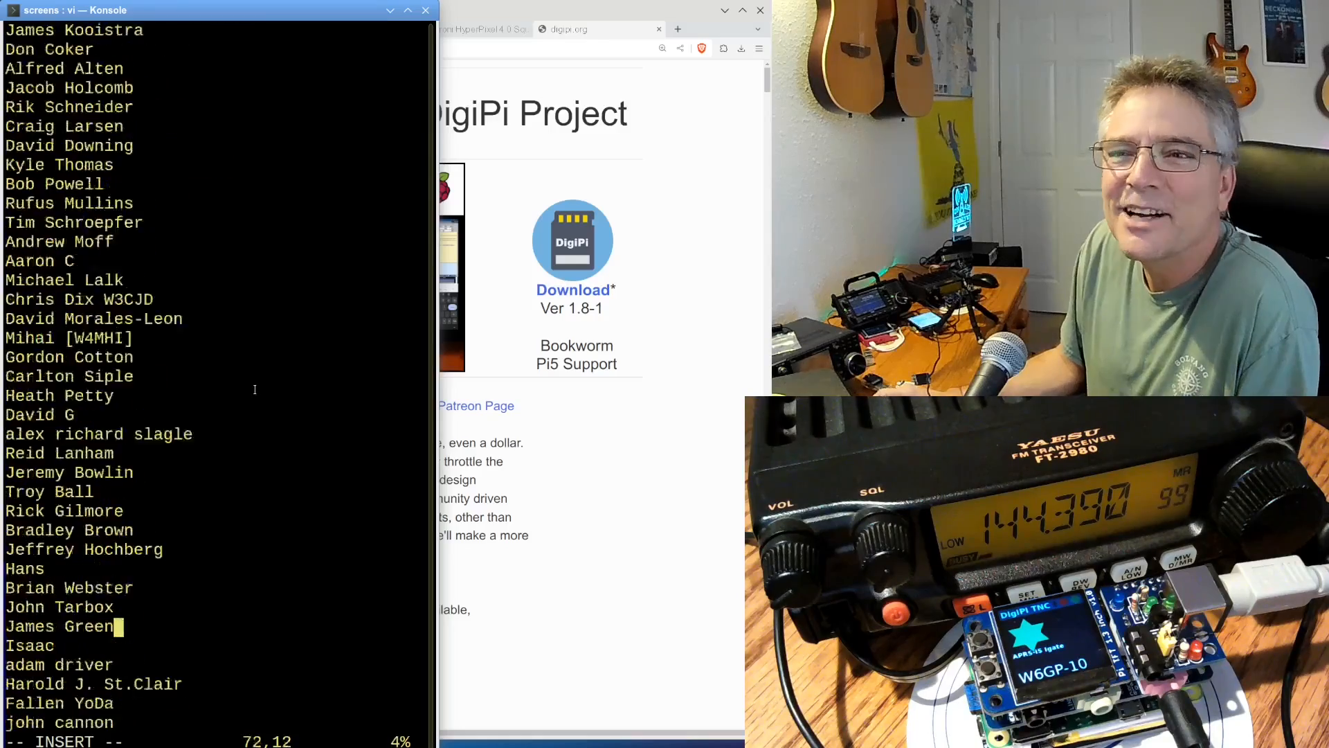
scroll("down", 3)
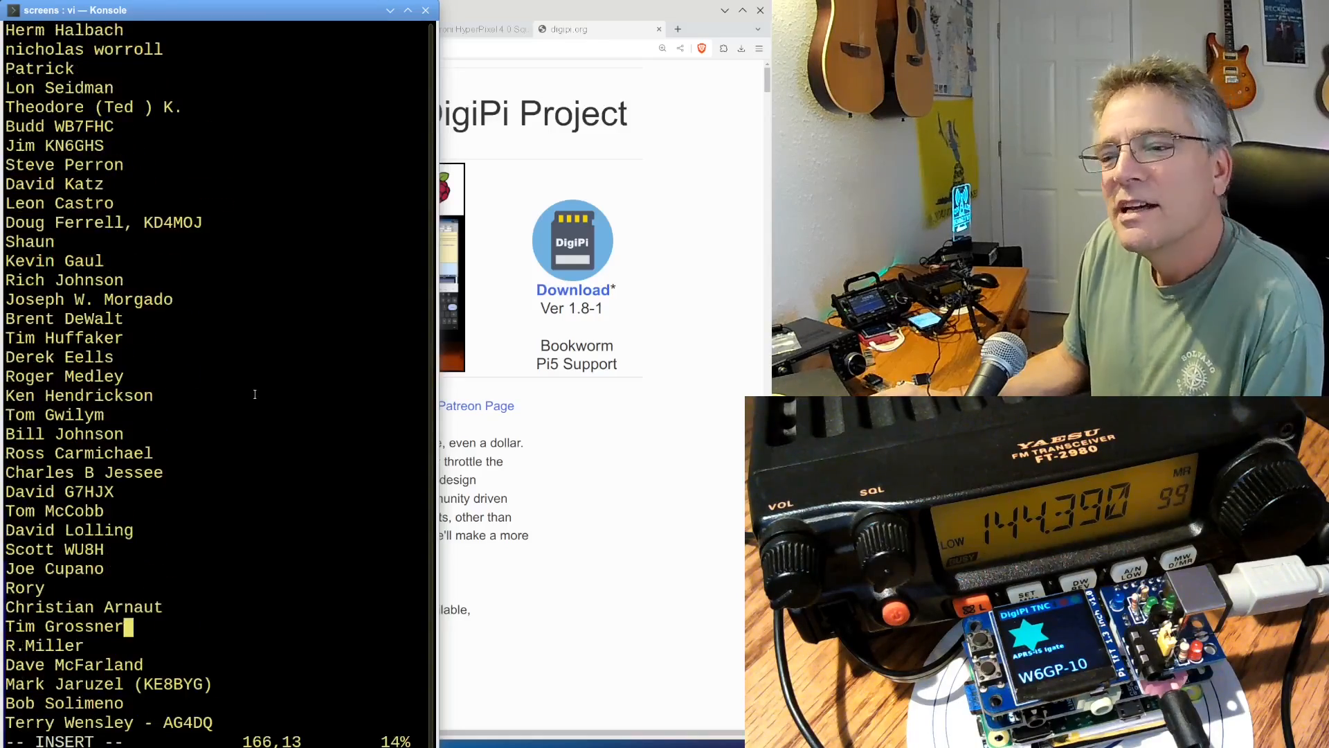
scroll("down", 3)
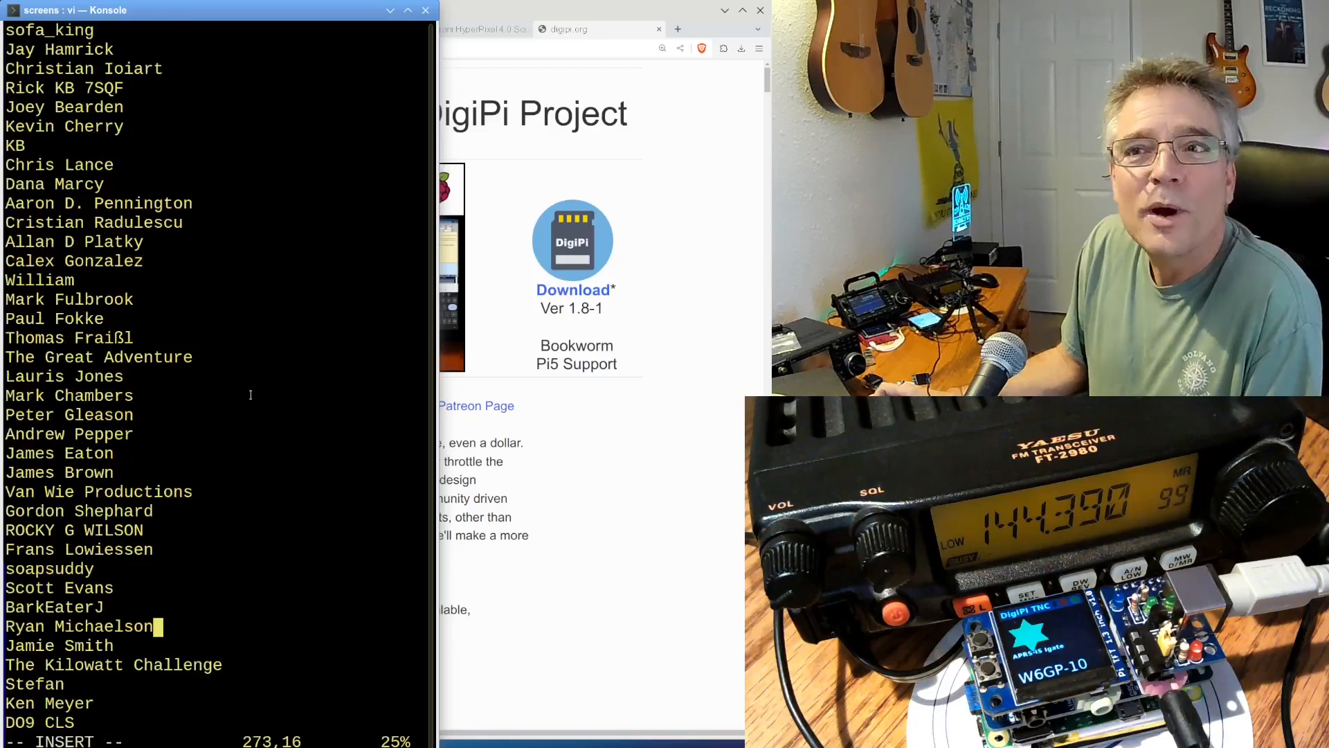
scroll("down", 3)
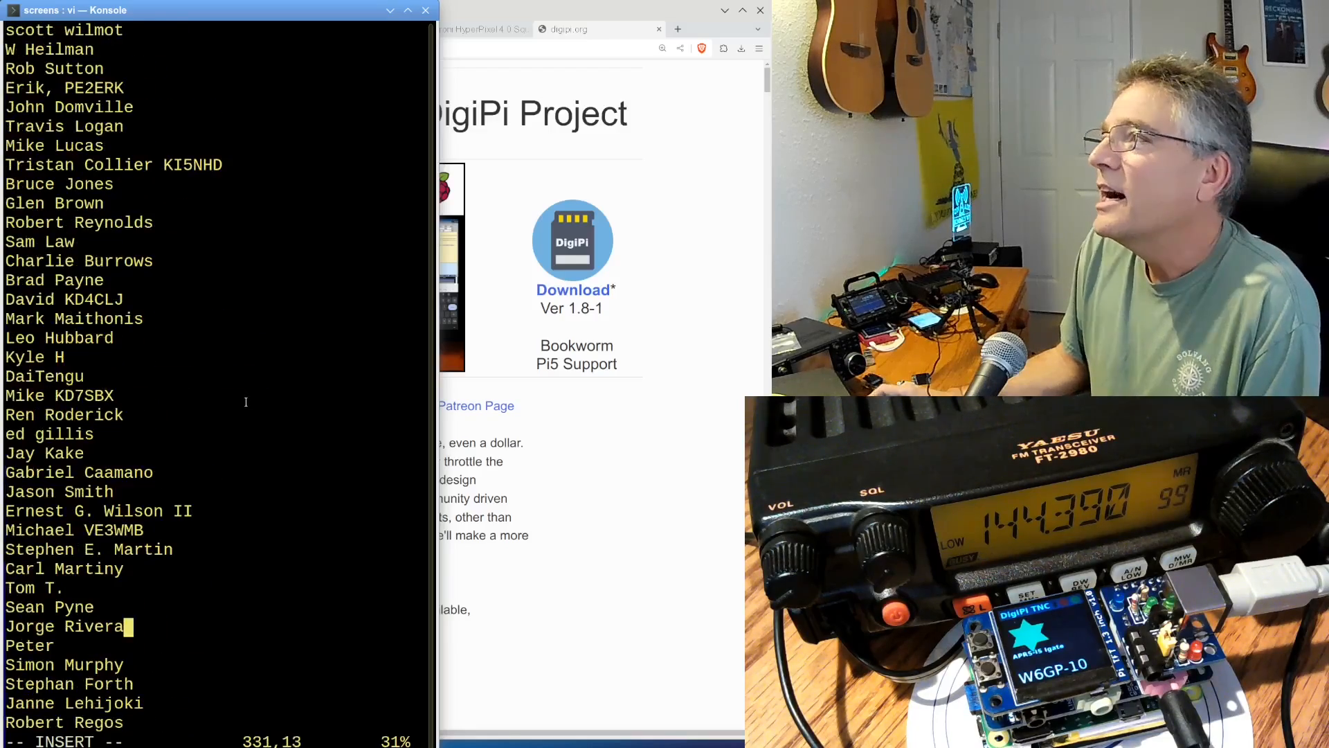
scroll("down", 3)
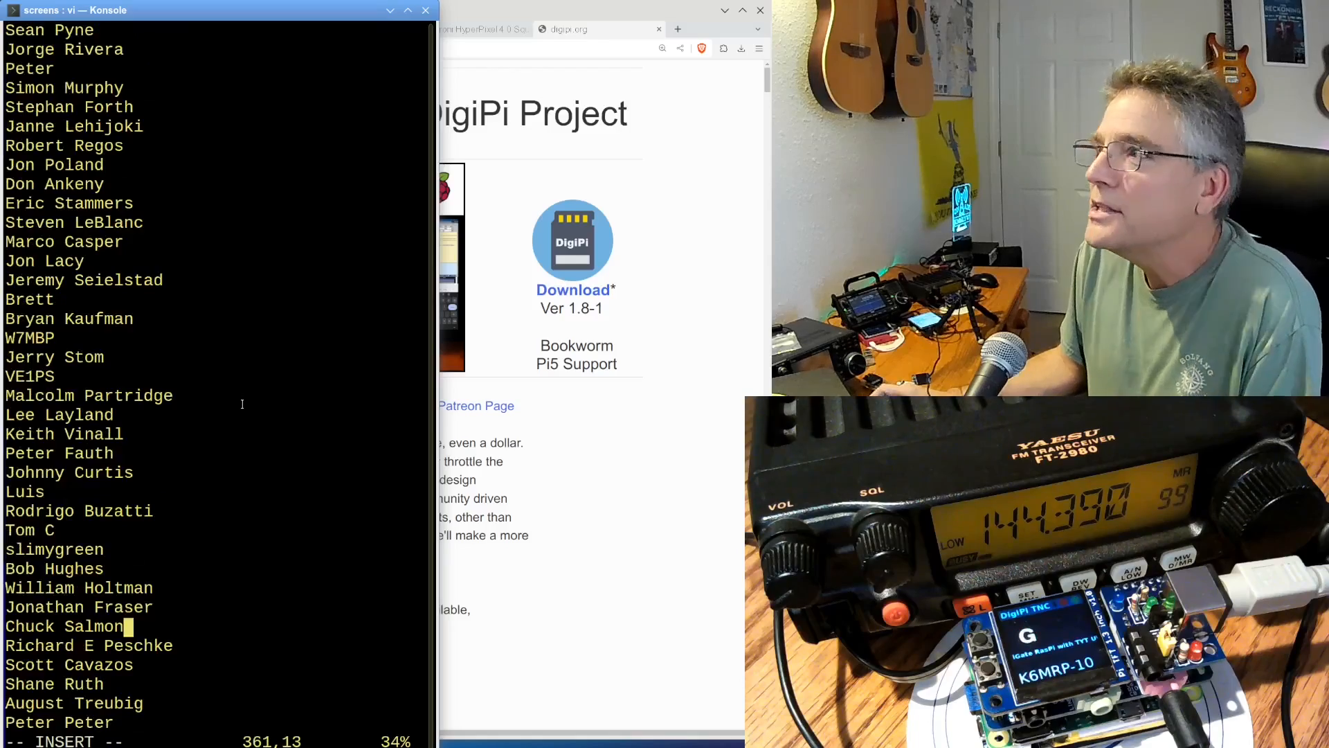
scroll("down", 3)
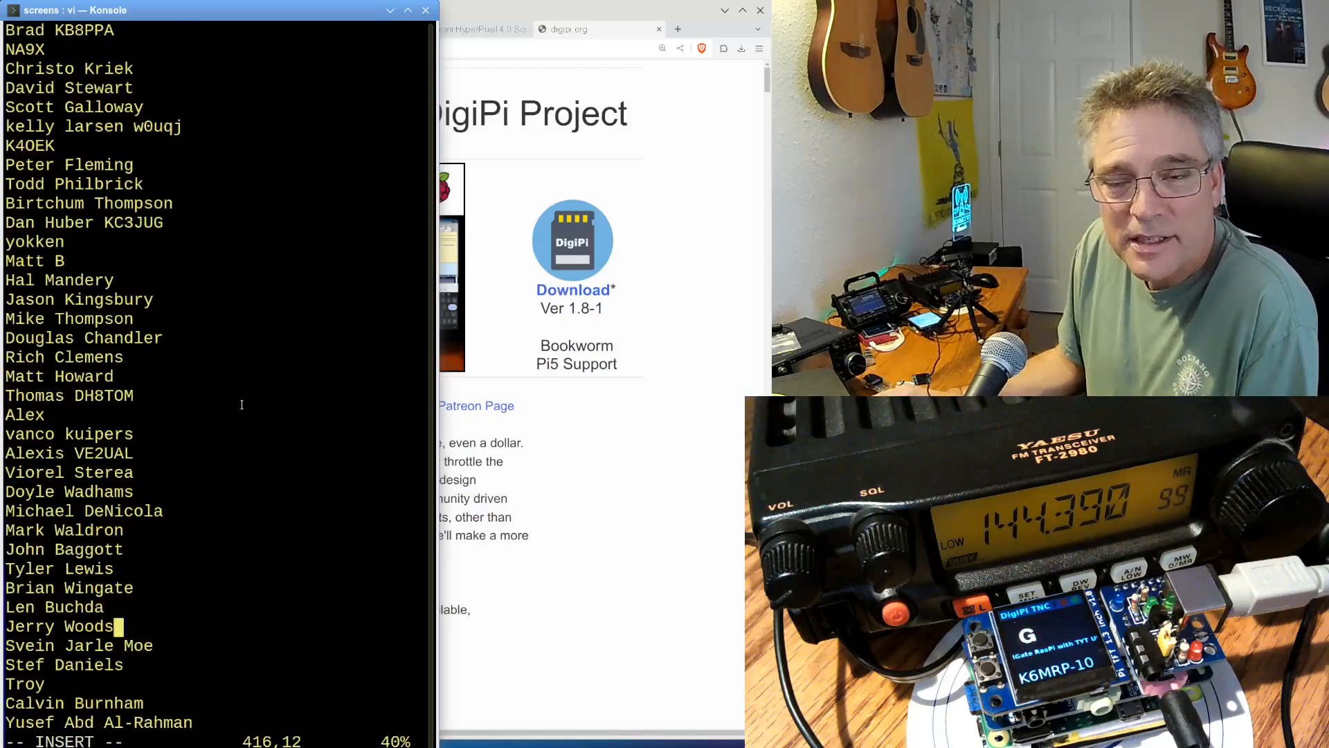
scroll("down", 3)
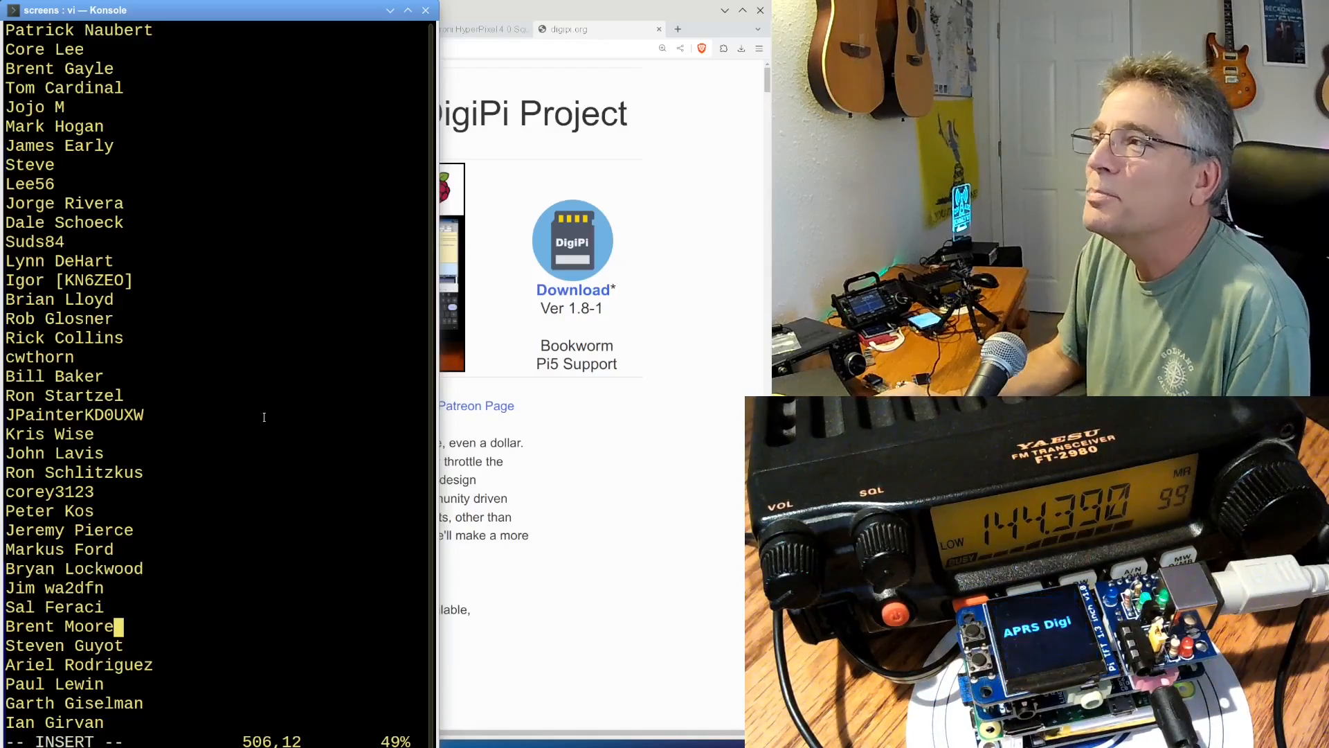
scroll("down", 3)
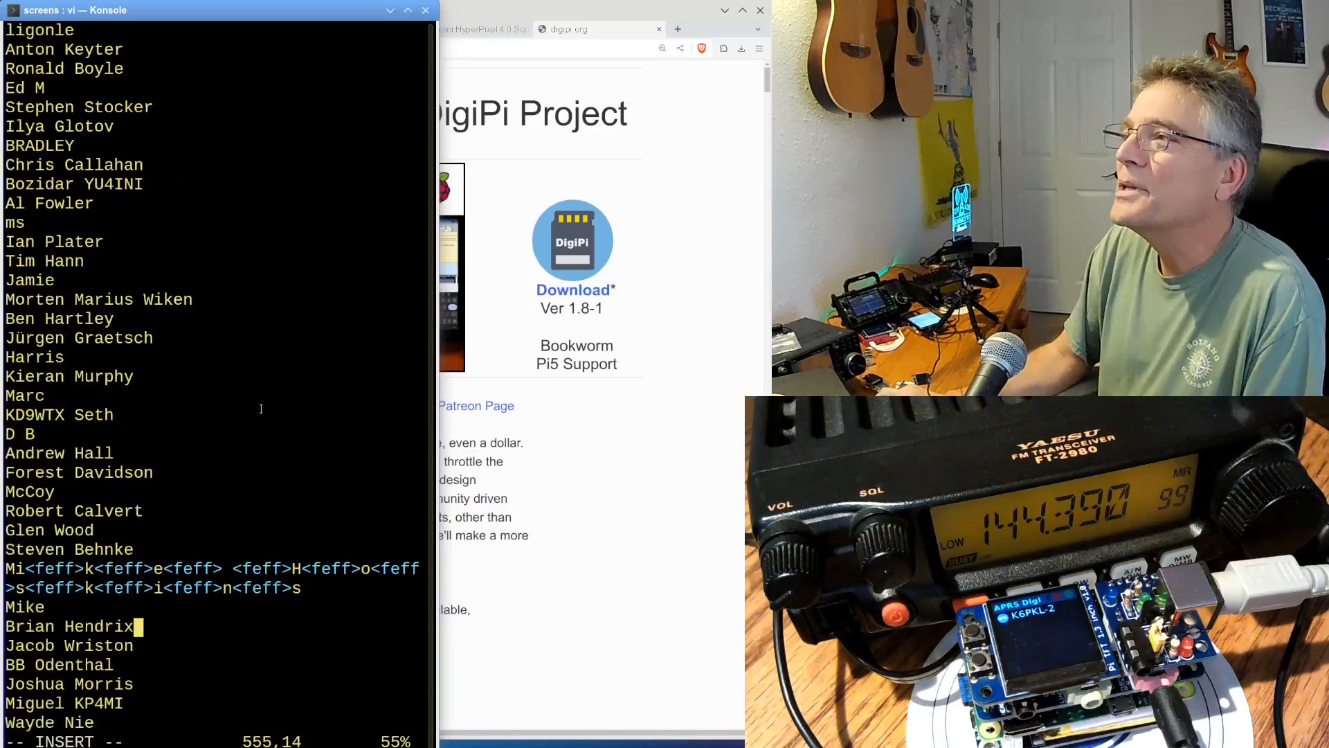
scroll("down", 3)
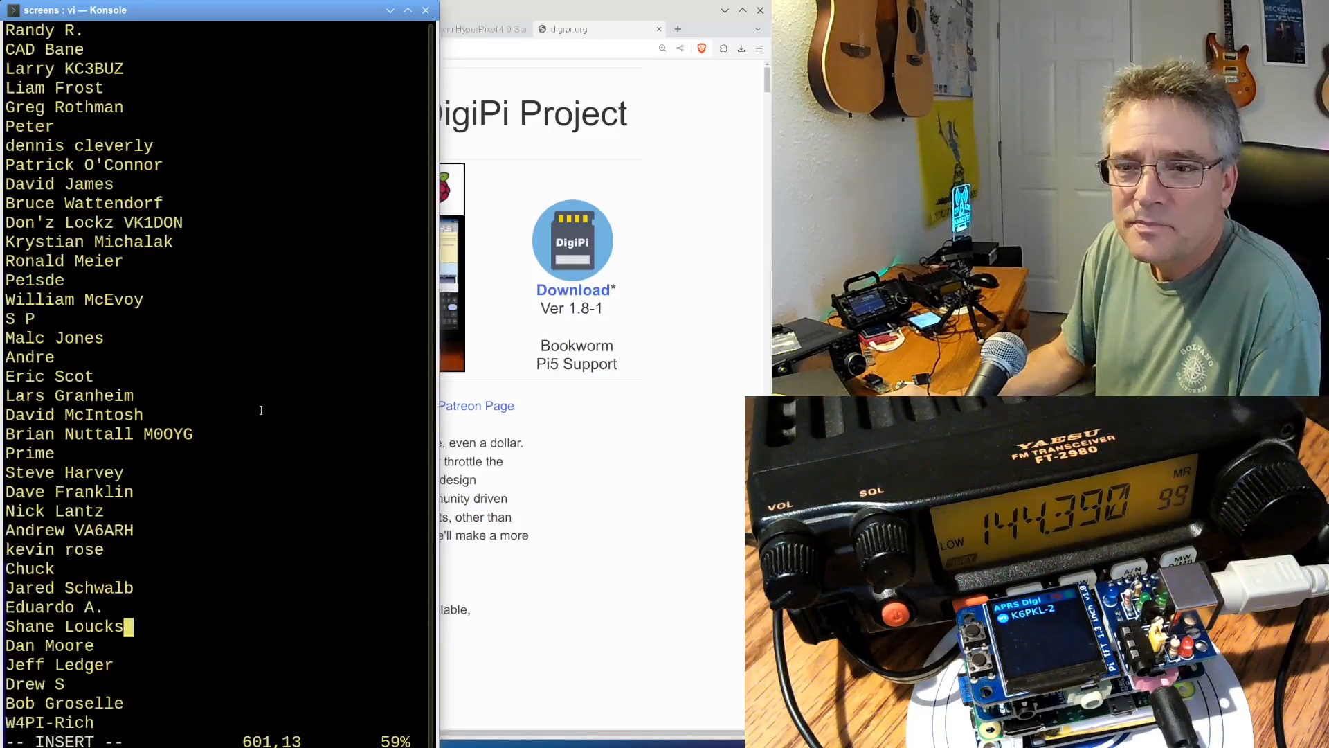
scroll("down", 3)
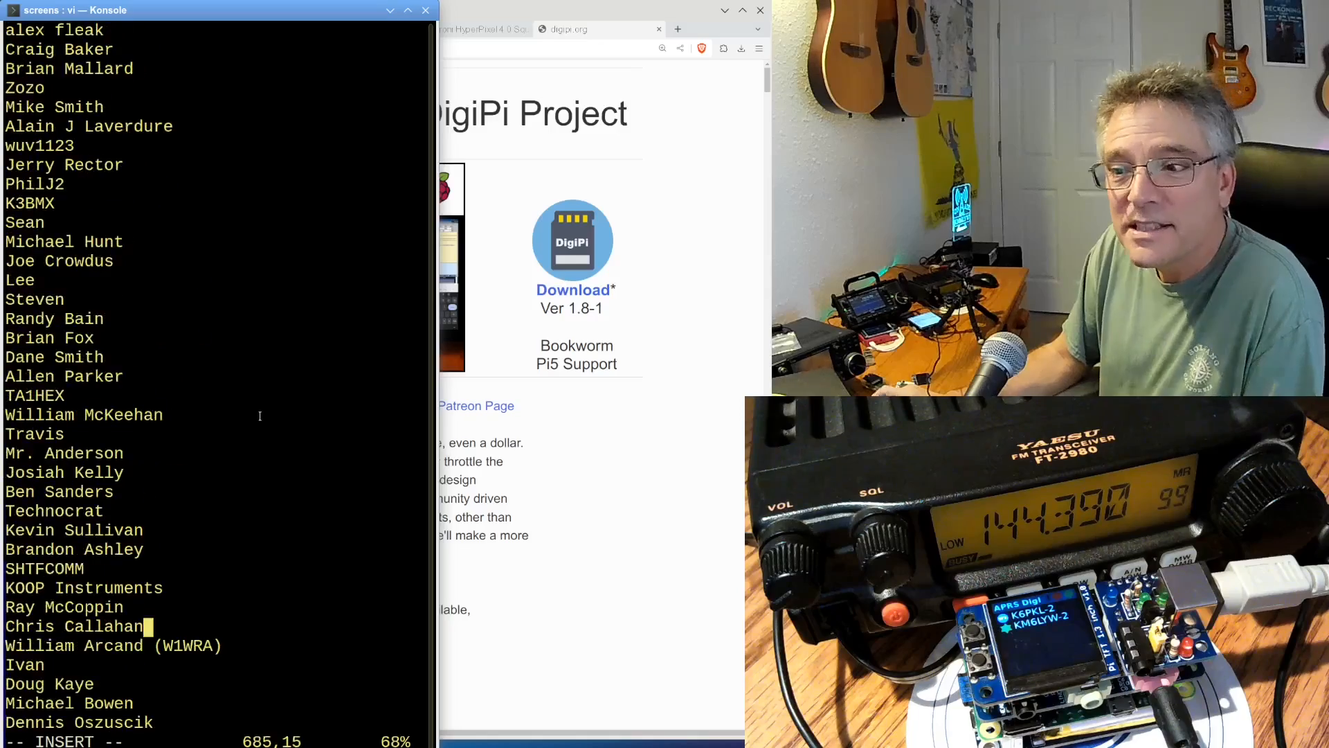
scroll("down", 3)
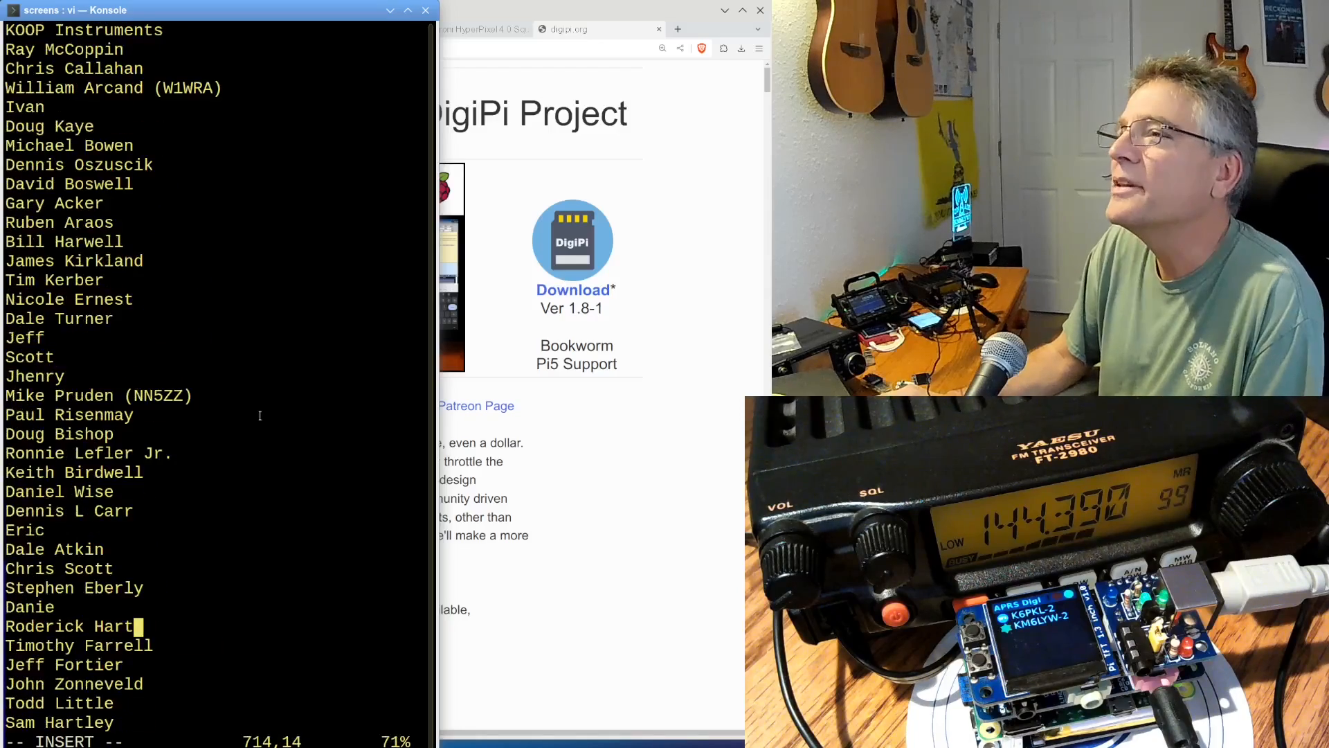
scroll("down", 3)
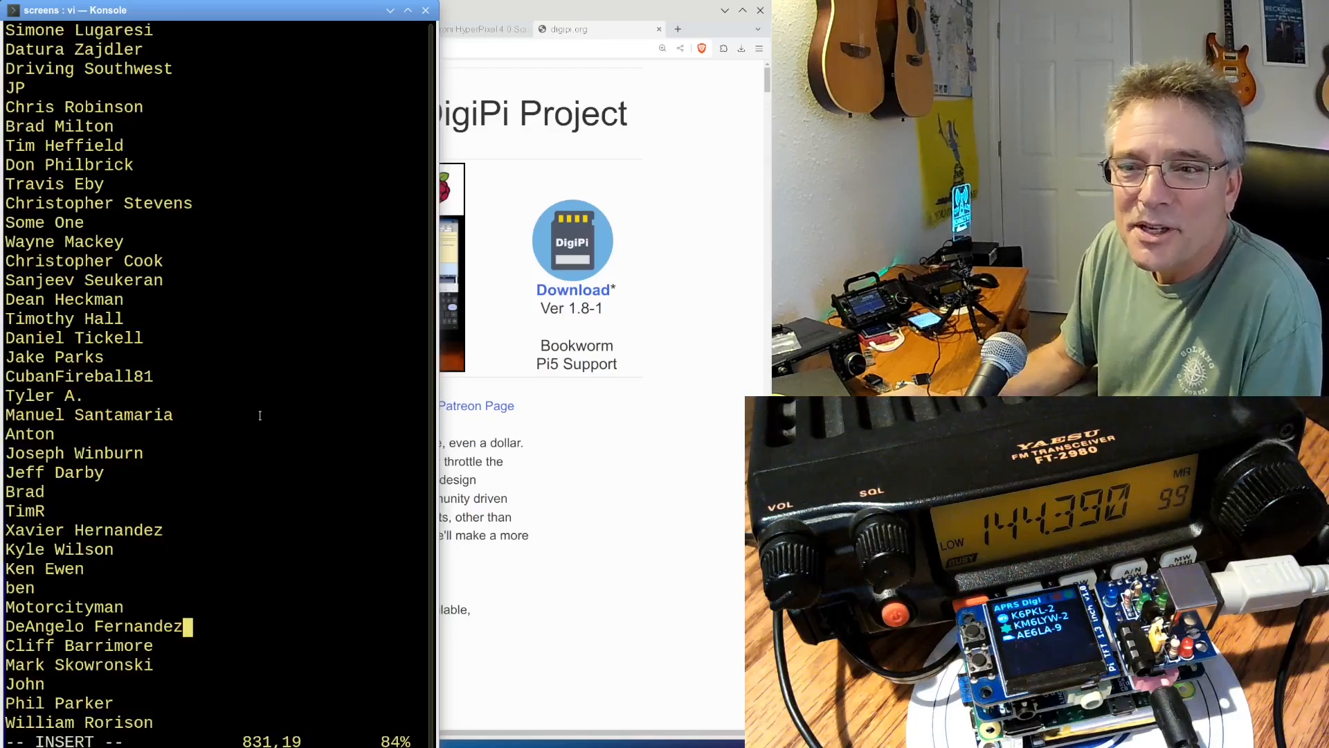
scroll("down", 3)
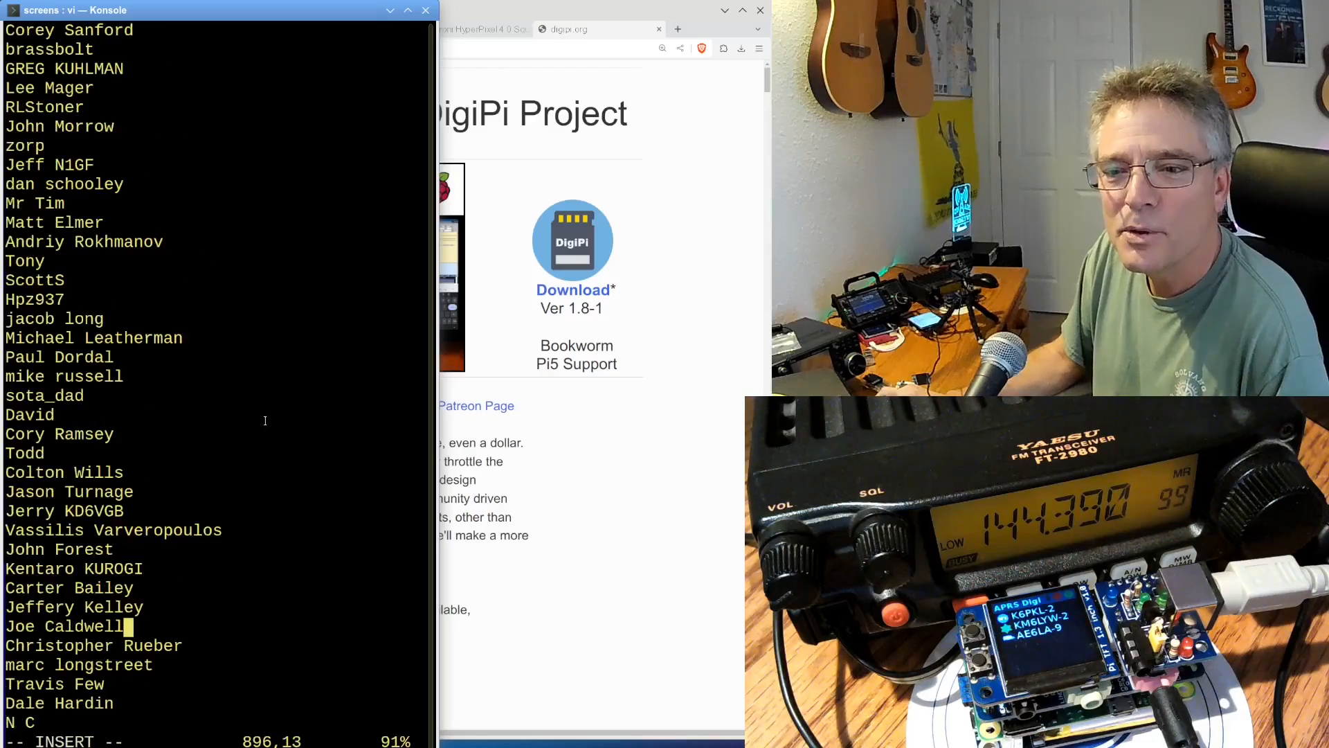
scroll("down", 3)
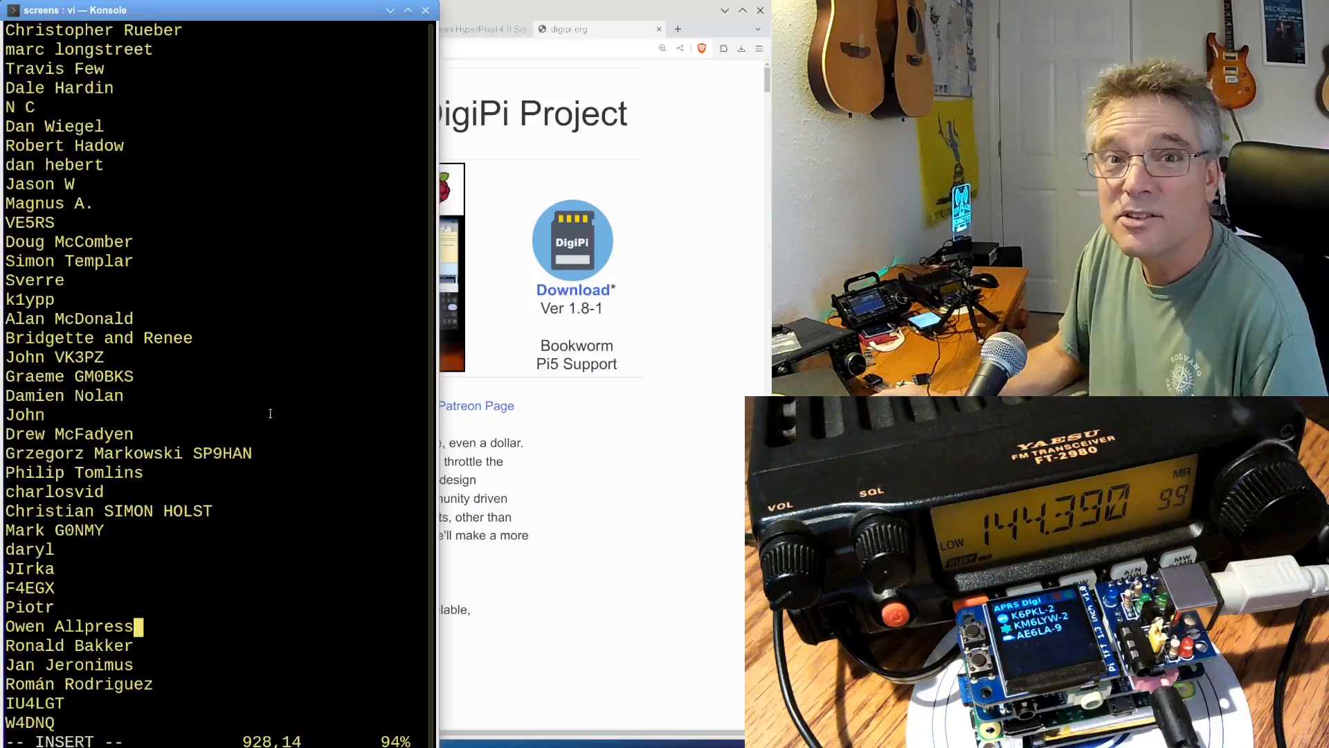
scroll("down", 3)
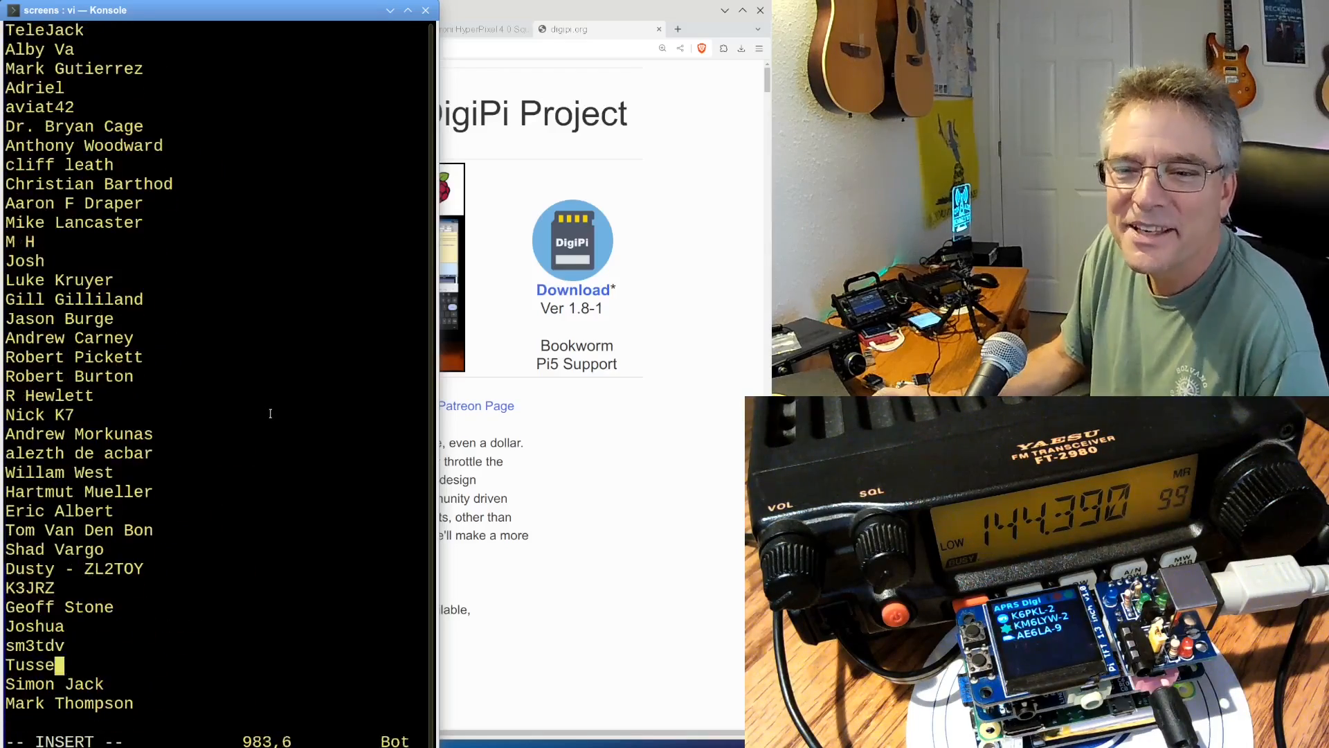